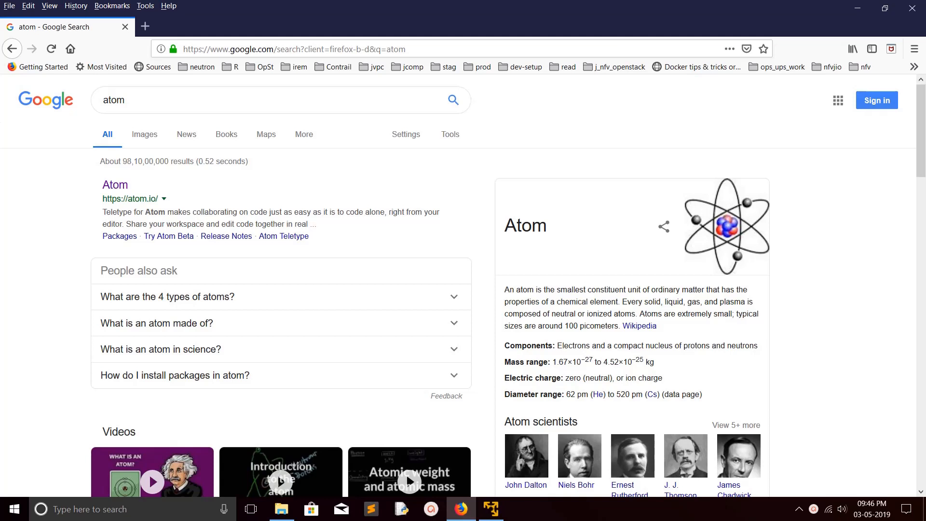
{"action": "mouse_move", "coordinate": [115, 184]}
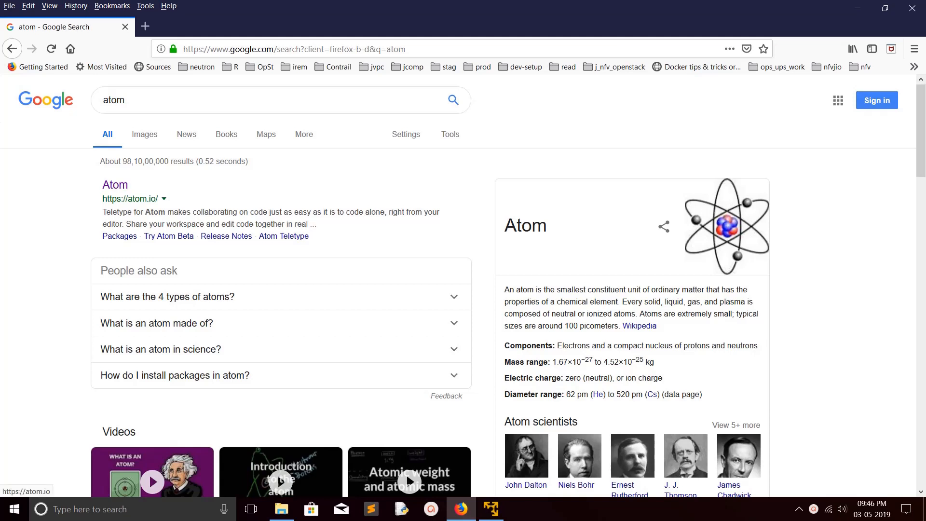
Step: Open the atom.io link from the Google results for 'atom'
{"action": "left_click", "coordinate": [115, 185]}
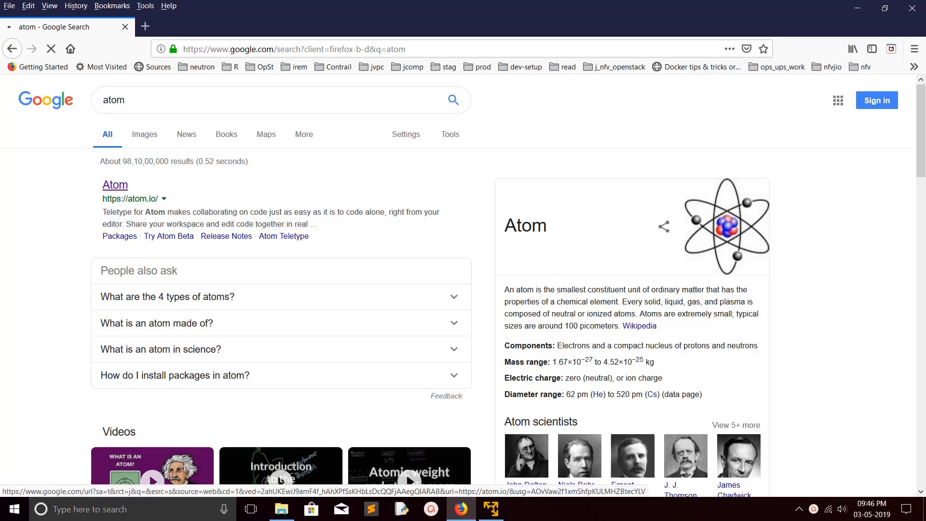
{"action": "left_click", "coordinate": [115, 184]}
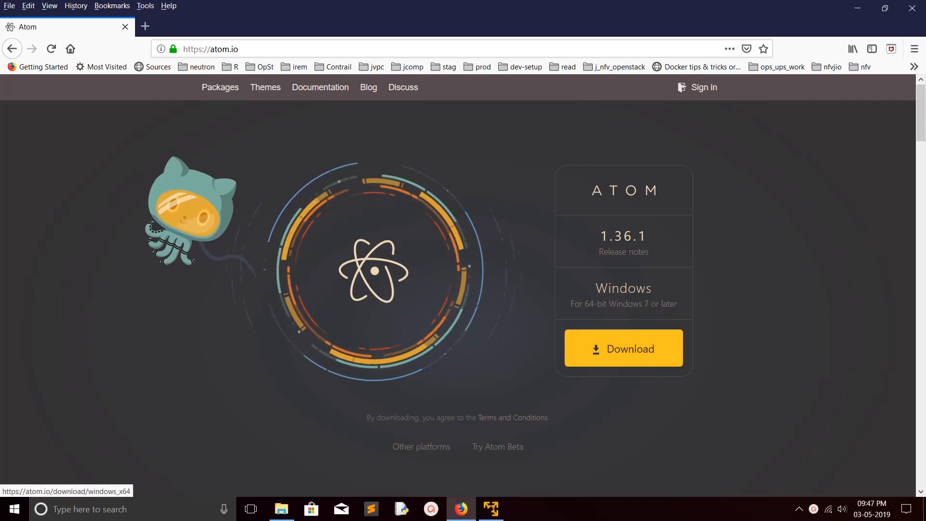
Step: Download AtomSetup-x64.exe from atom.io, cancel the save dialog, and switch to File Explorer
{"action": "left_click", "coordinate": [623, 348]}
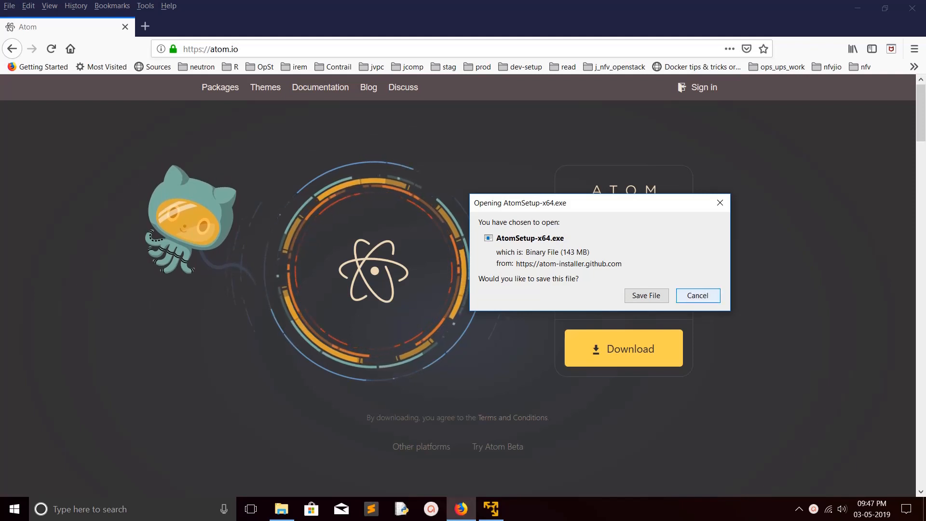
{"action": "left_click", "coordinate": [697, 295]}
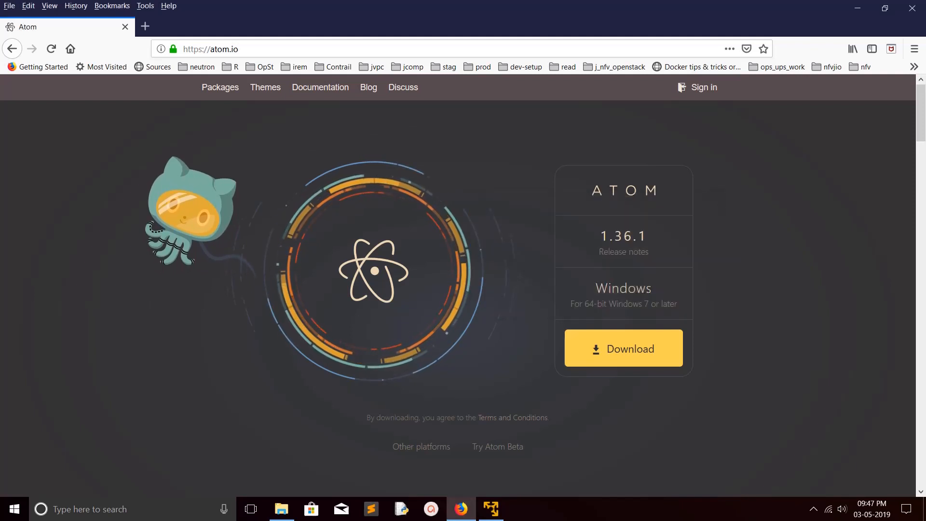
{"action": "left_click", "coordinate": [282, 508]}
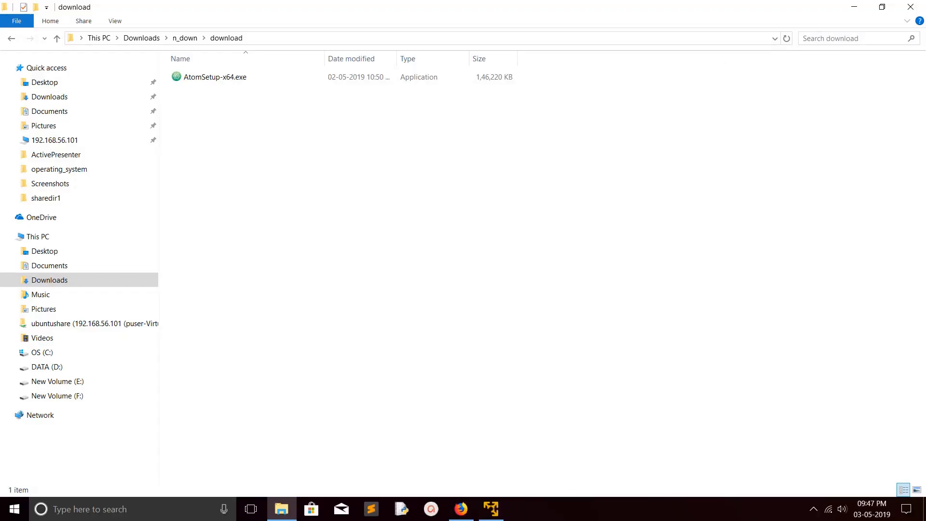
Step: Run AtomSetup-x64.exe from the Downloads > n_down > download folder
{"action": "left_click", "coordinate": [215, 77]}
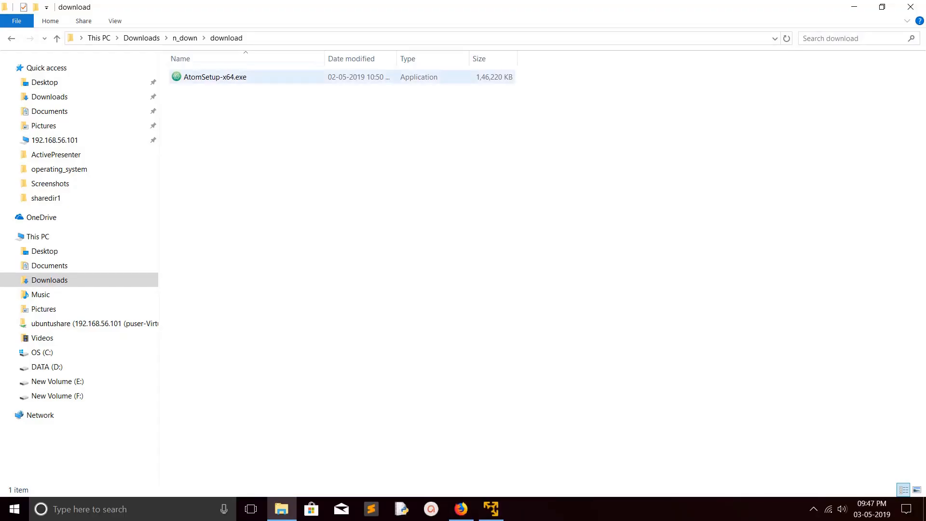
{"action": "left_click", "coordinate": [215, 77]}
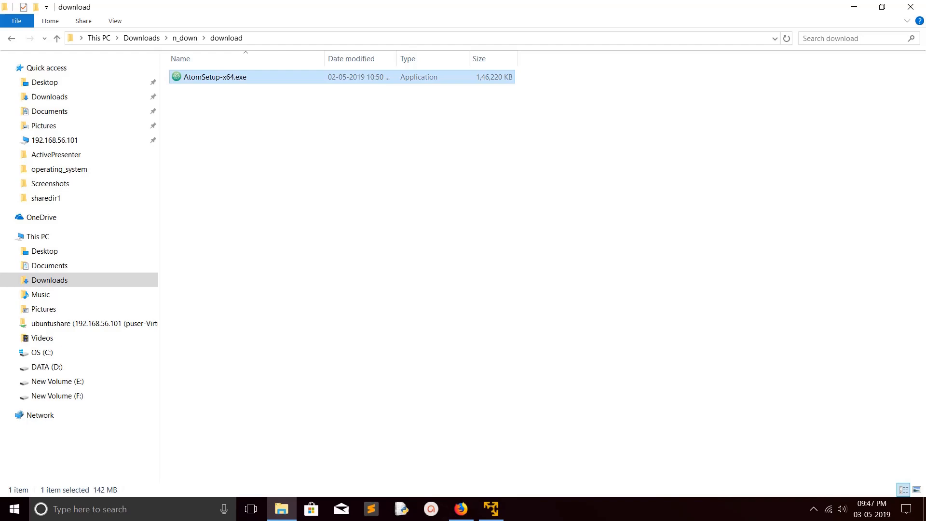
{"action": "right_click", "coordinate": [214, 76]}
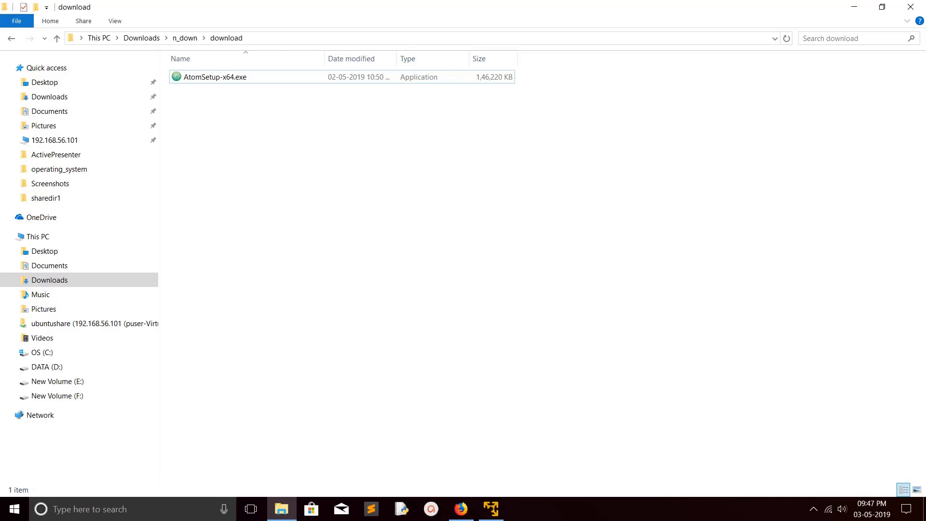
{"action": "double_click", "coordinate": [215, 76]}
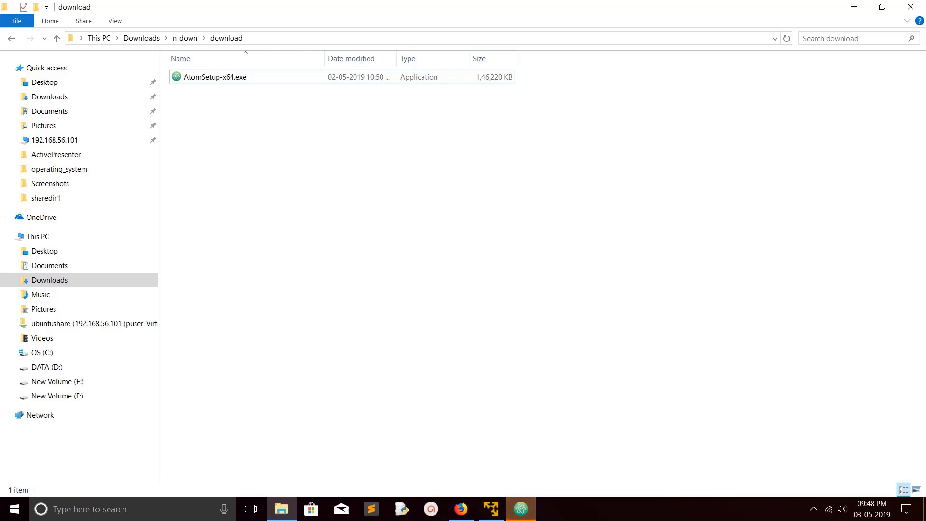
Step: Dismiss the atom:// URI handler prompt and view About Atom showing version 1.36.1 x64
{"action": "double_click", "coordinate": [214, 77]}
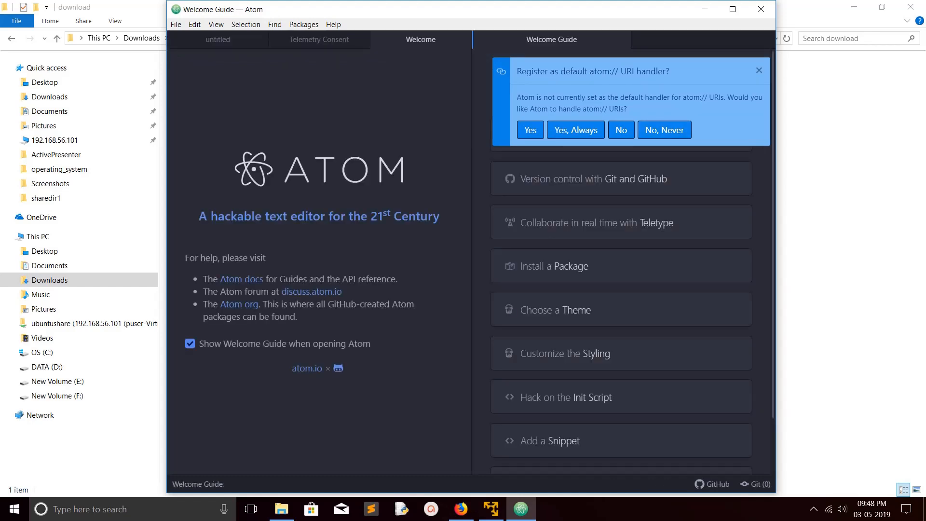
{"action": "left_click", "coordinate": [621, 130]}
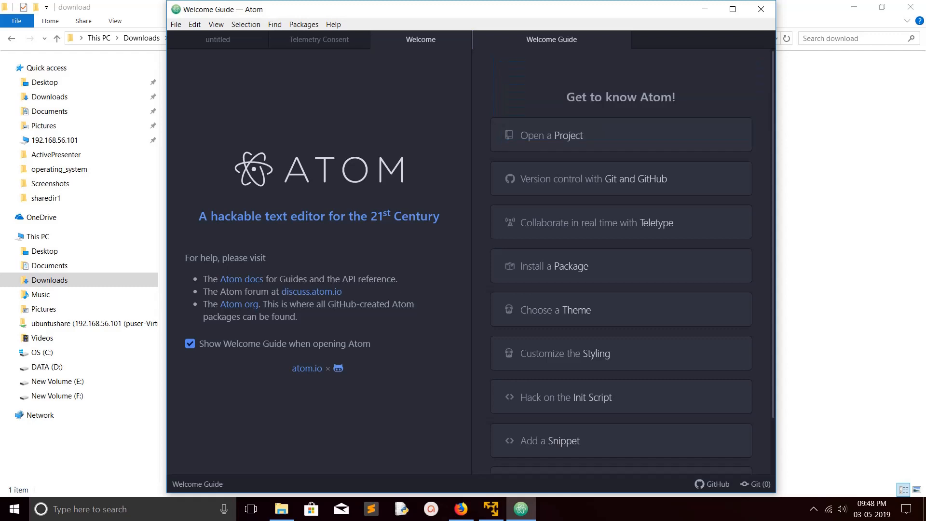
{"action": "left_click", "coordinate": [334, 24]}
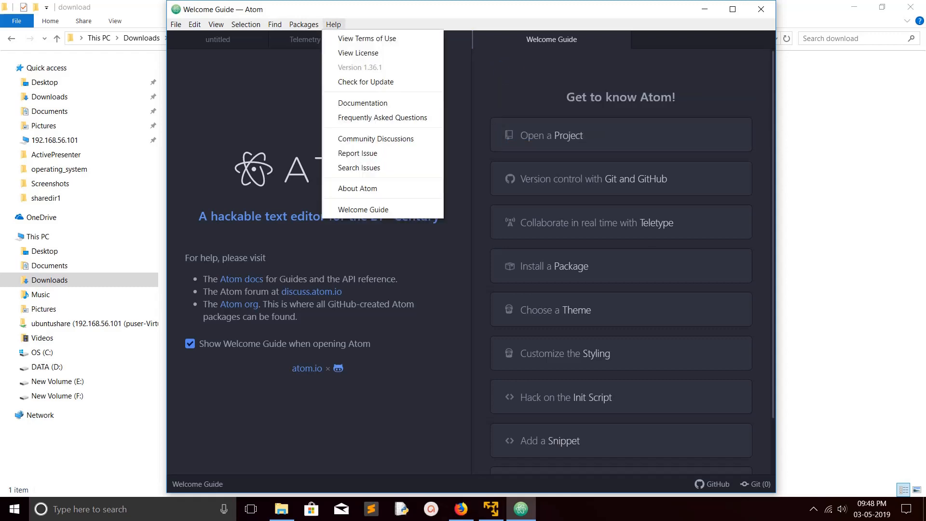
{"action": "mouse_move", "coordinate": [357, 188]}
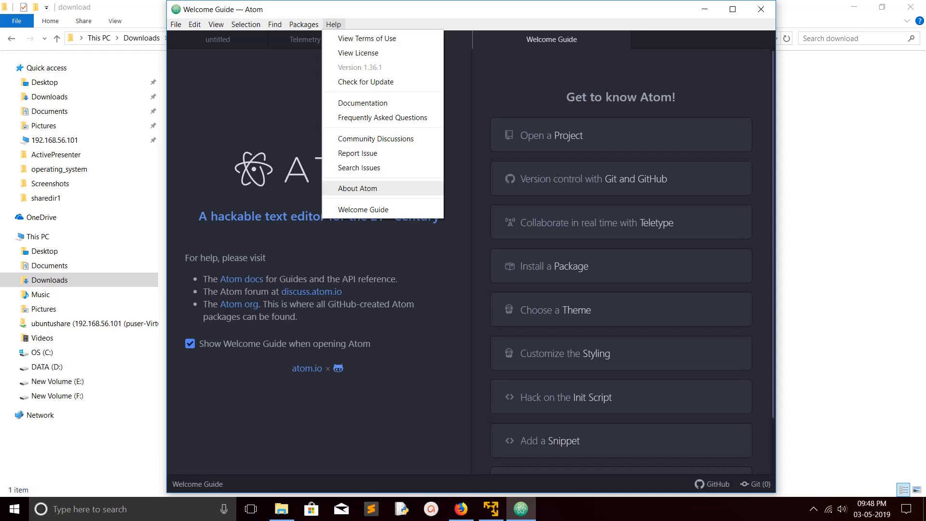
{"action": "left_click", "coordinate": [357, 189]}
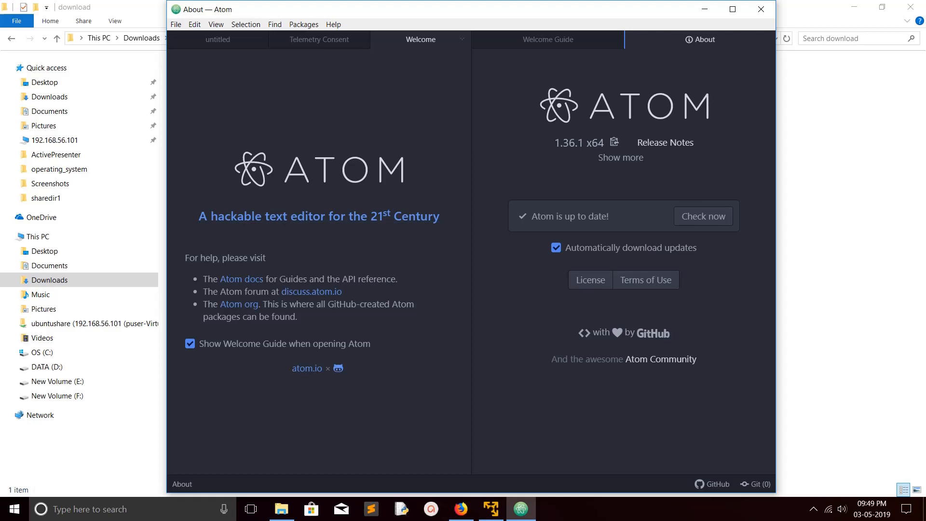
Step: Close the Telemetry Consent, Welcome, Welcome Guide and About tabs, leaving the untitled file
{"action": "left_click", "coordinate": [319, 39]}
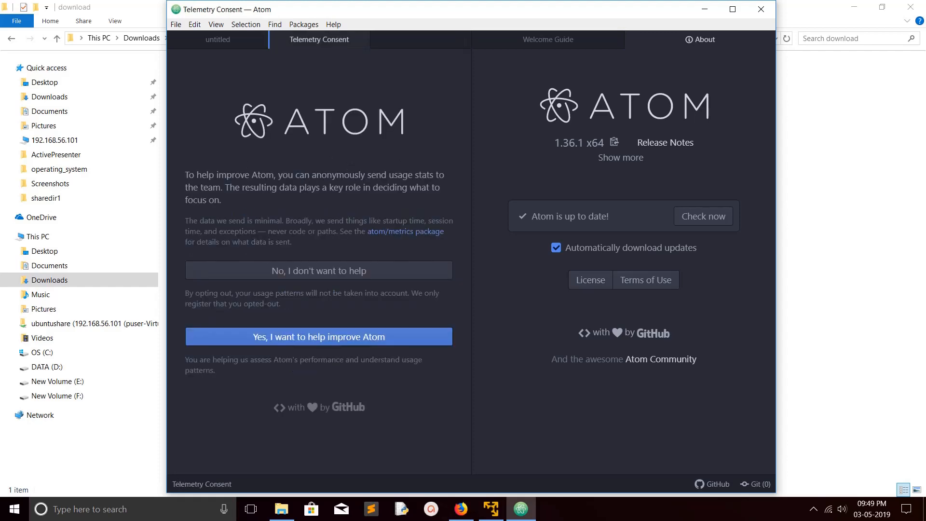
{"action": "left_click", "coordinate": [547, 39]}
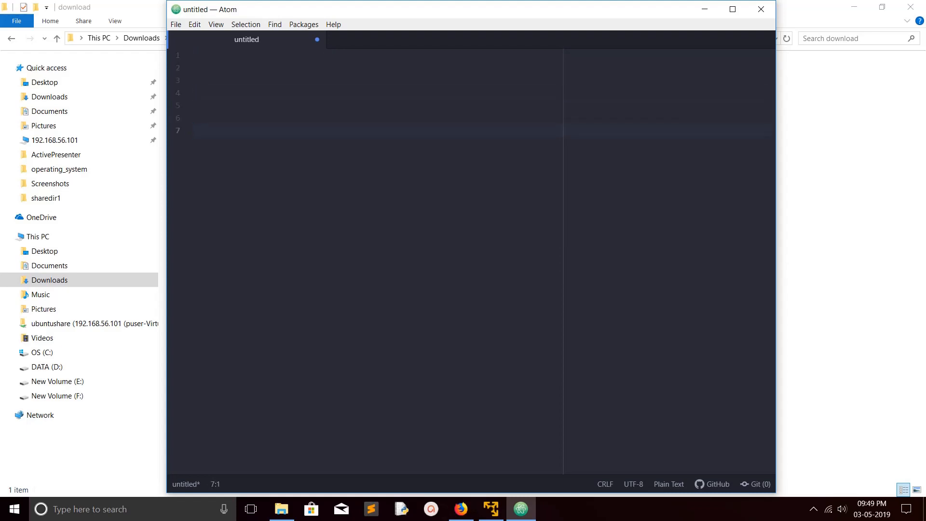
{"action": "left_click", "coordinate": [195, 131]}
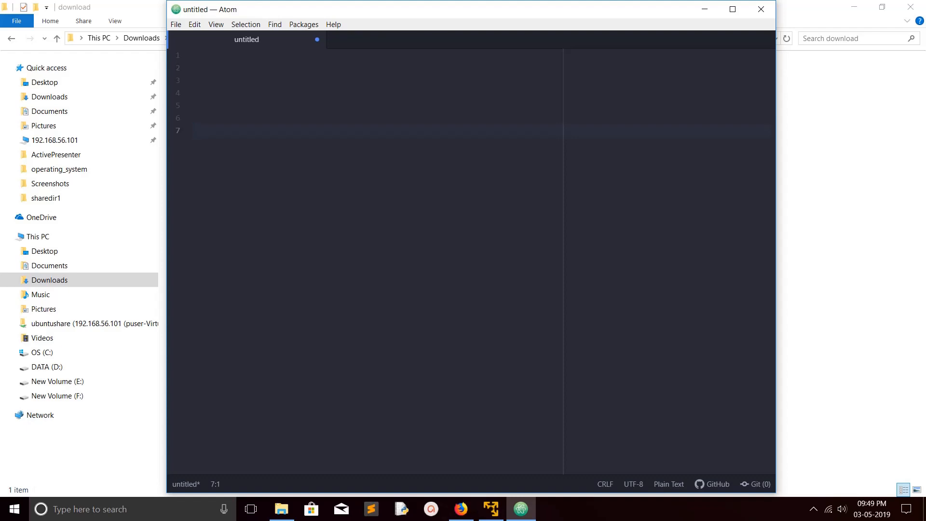
{"action": "left_click", "coordinate": [193, 130]}
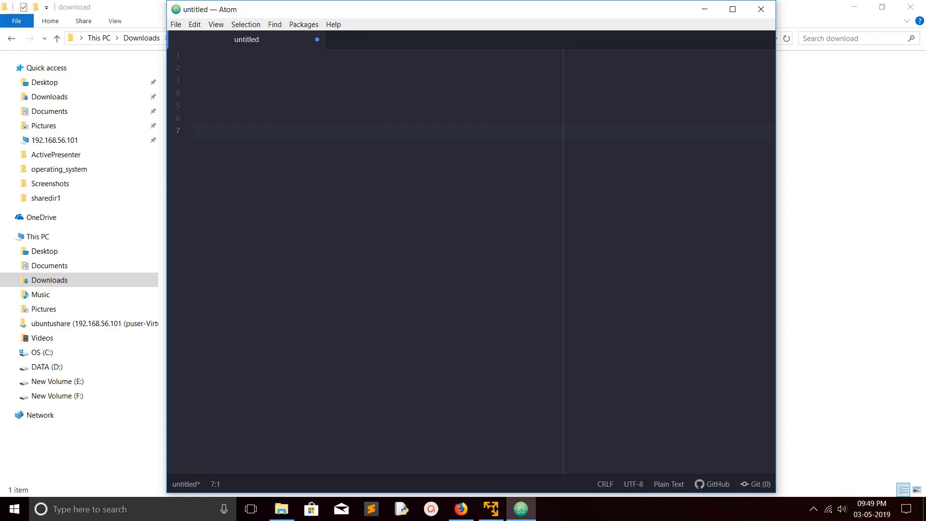
{"action": "left_click", "coordinate": [193, 130]}
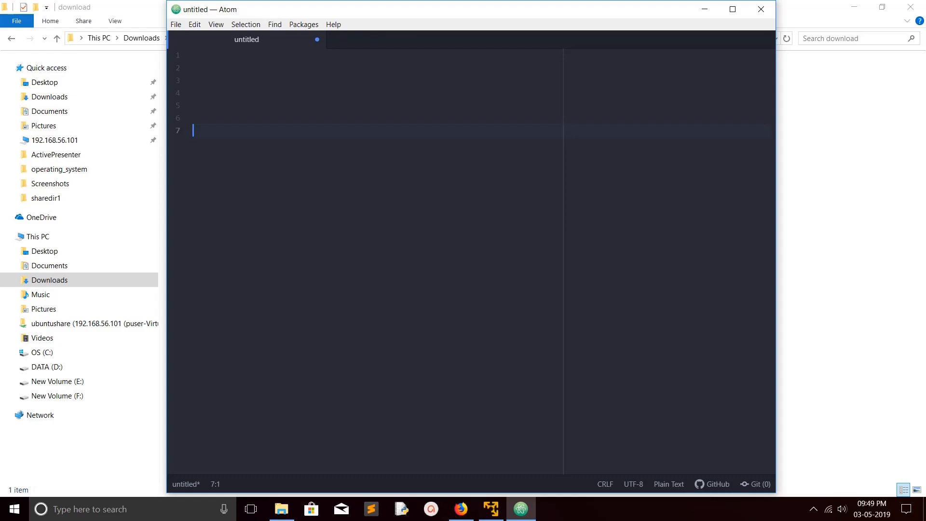
{"action": "left_click", "coordinate": [460, 508]}
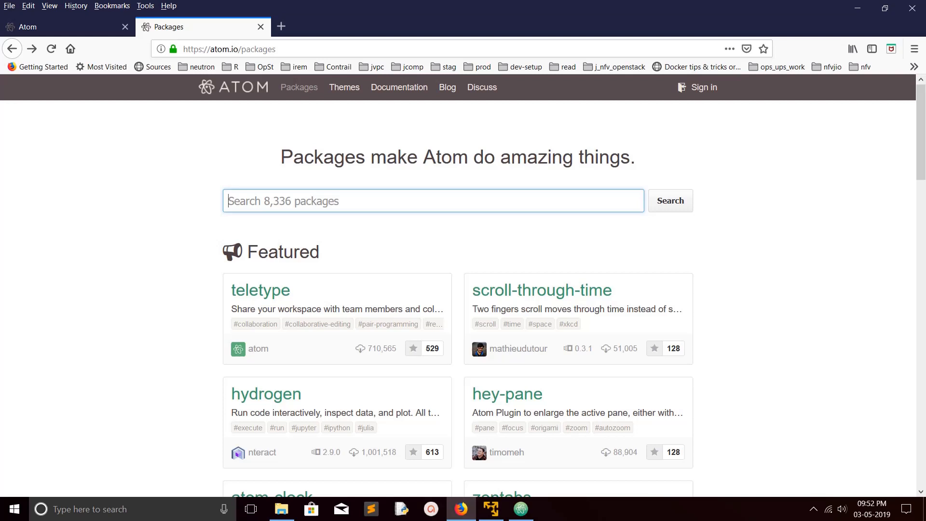
{"action": "scroll", "scroll_direction": "up", "scroll_amount": 3}
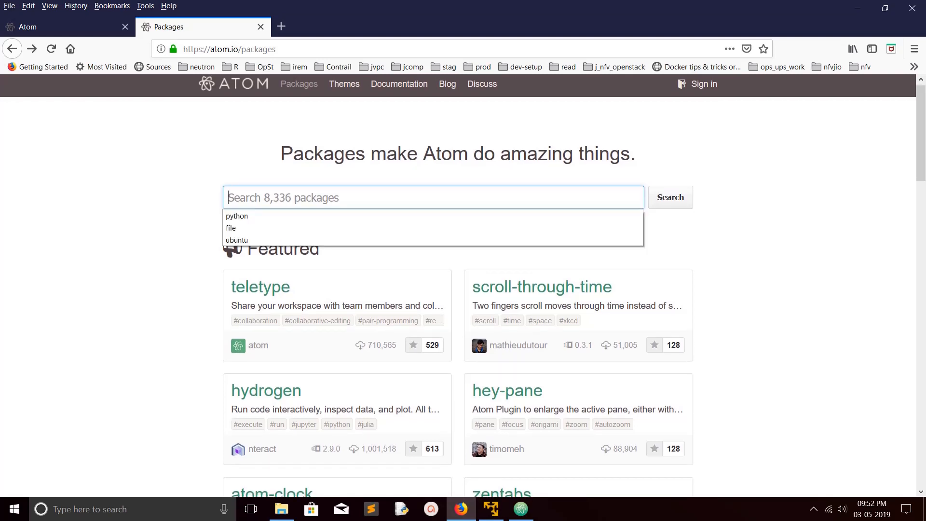
{"action": "type", "text": "python"}
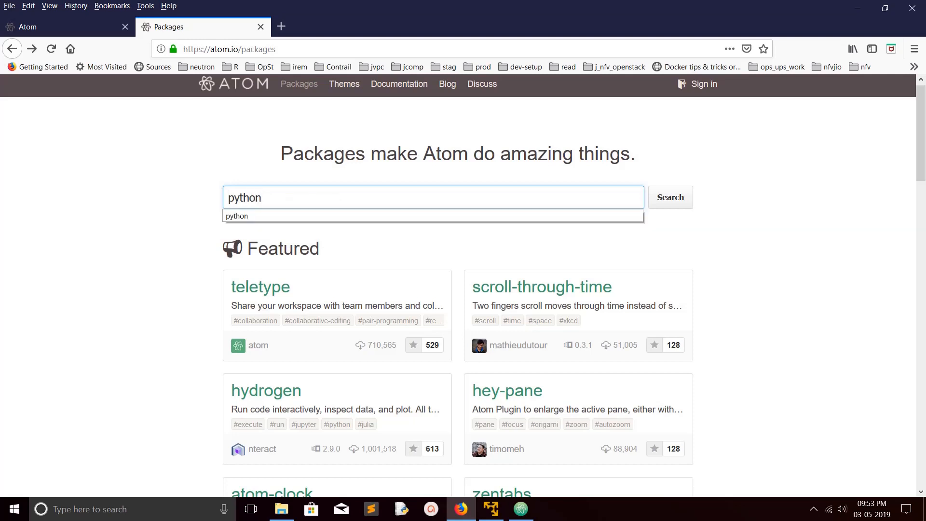
{"action": "left_click", "coordinate": [670, 197]}
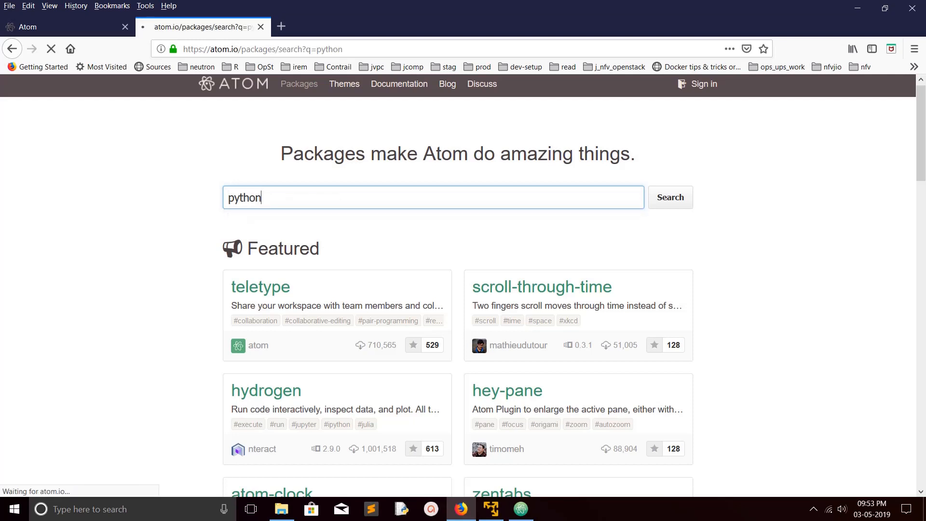
{"action": "left_click", "coordinate": [670, 197]}
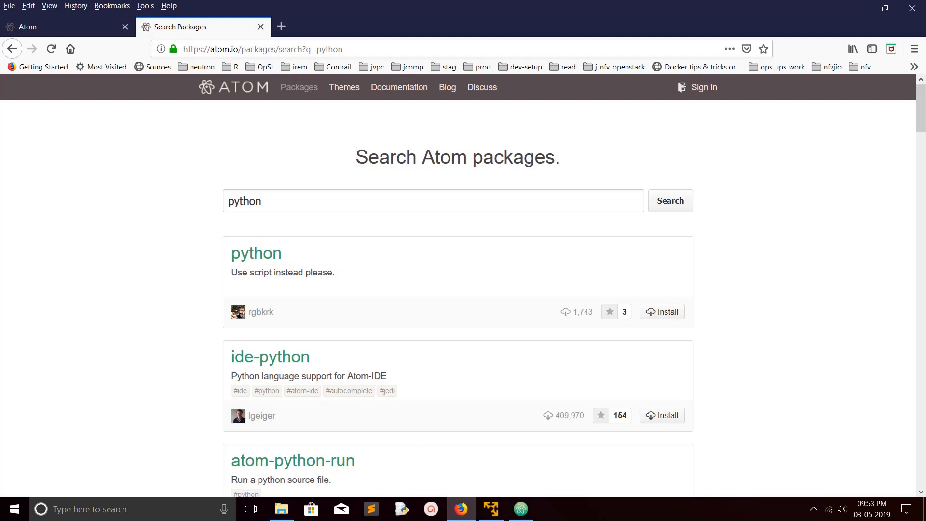
{"action": "scroll", "scroll_direction": "down", "scroll_amount": 3}
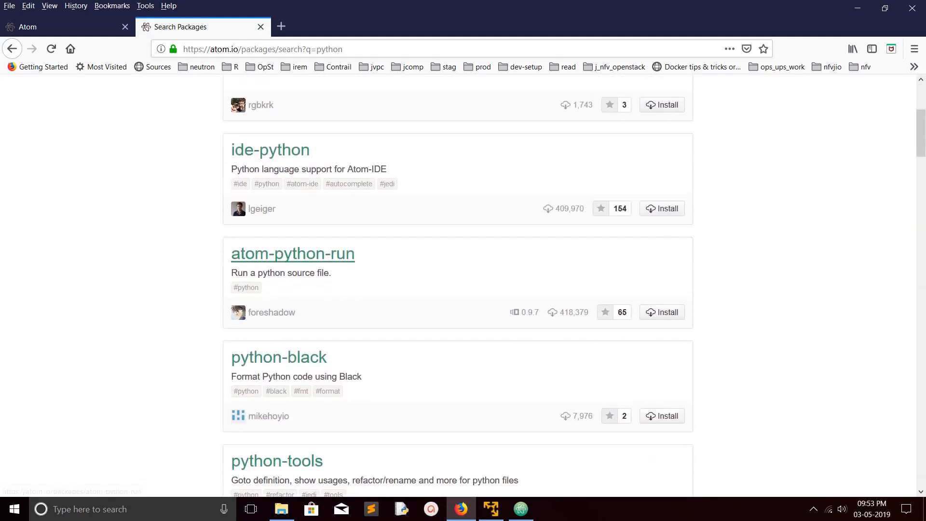
{"action": "mouse_move", "coordinate": [293, 253]}
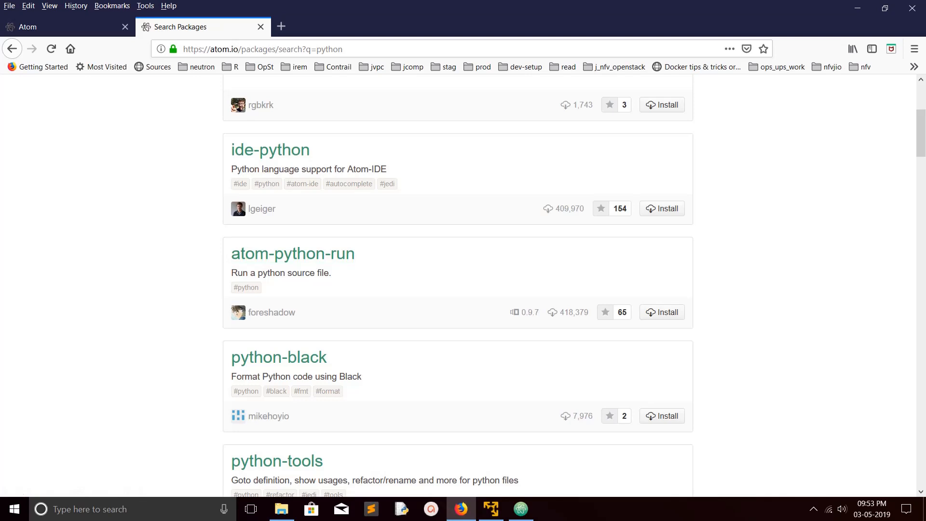
{"action": "scroll", "scroll_direction": "down", "scroll_amount": 3}
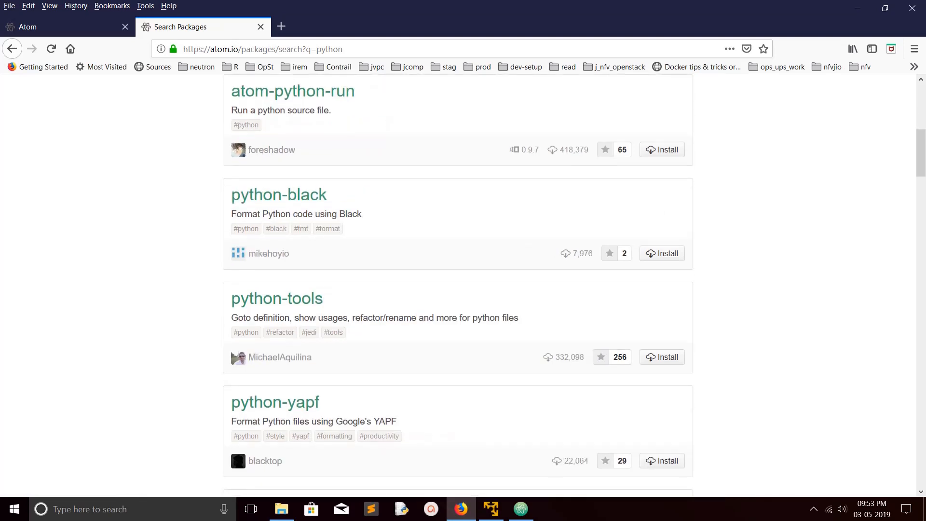
{"action": "mouse_move", "coordinate": [278, 195]}
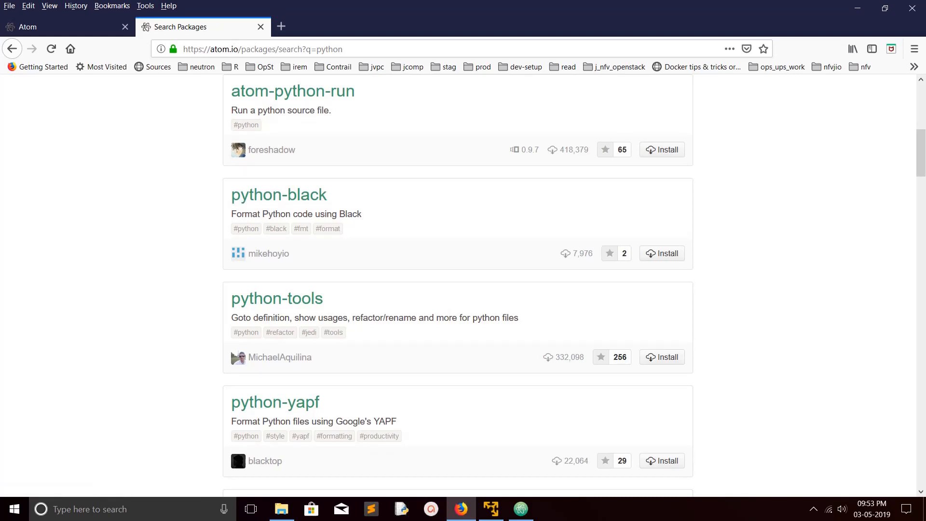
{"action": "scroll", "scroll_direction": "down", "scroll_amount": 3}
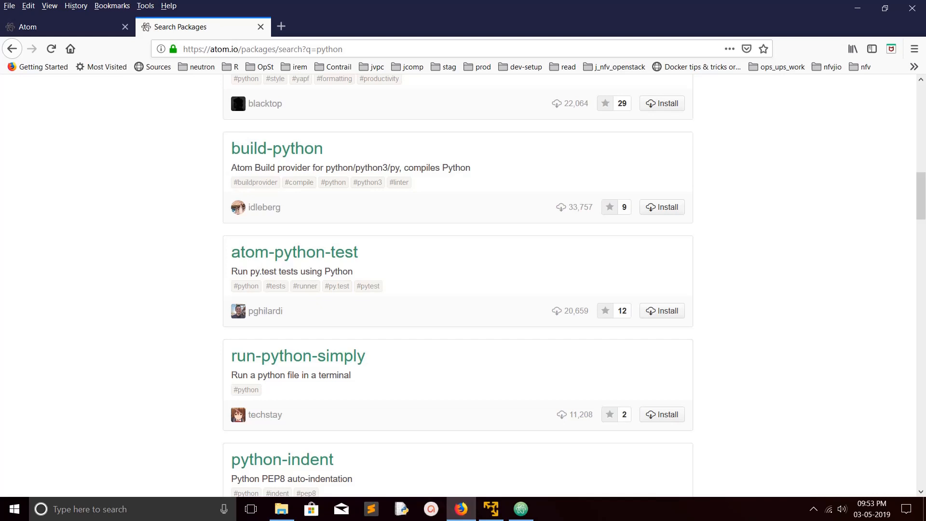
{"action": "scroll", "scroll_direction": "down", "scroll_amount": 3}
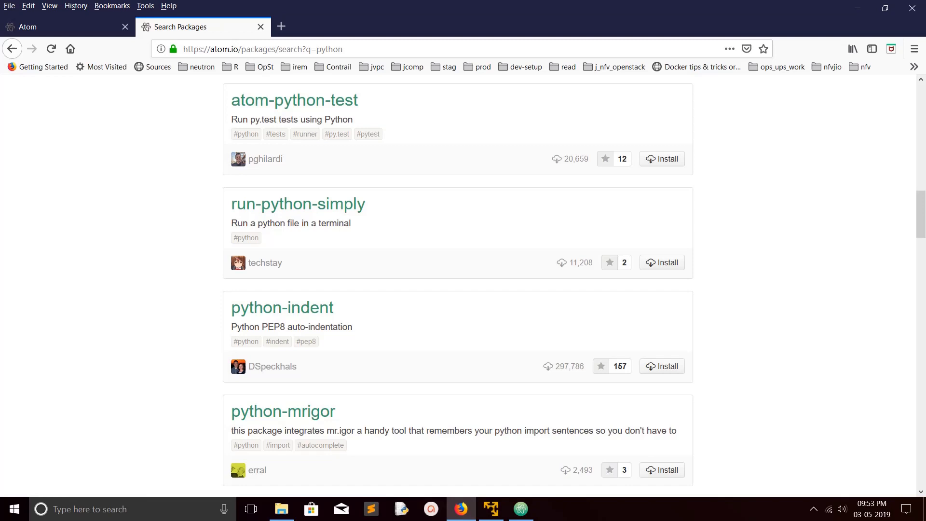
{"action": "scroll", "scroll_direction": "up", "scroll_amount": 3}
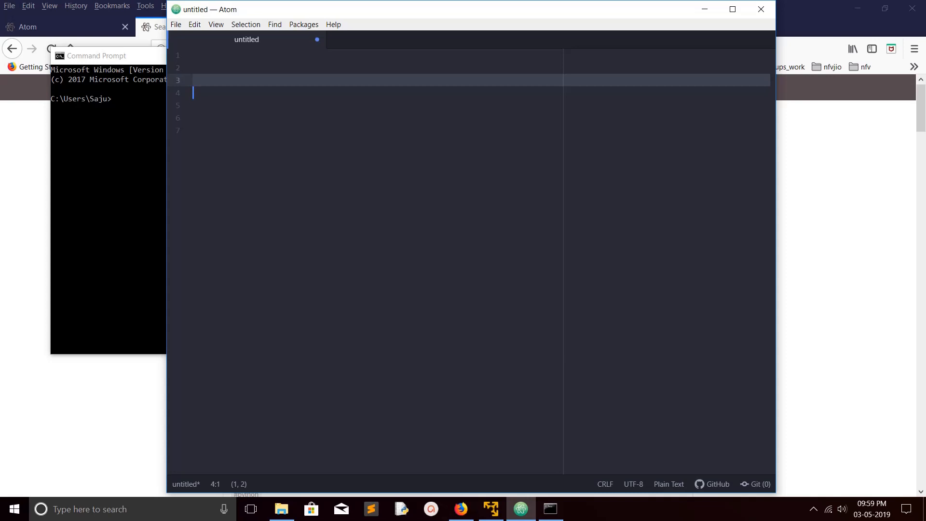
Step: Filter Settings > Packages by 'autocomp' and open the autocomplete-atom-api details
{"action": "left_click", "coordinate": [176, 24]}
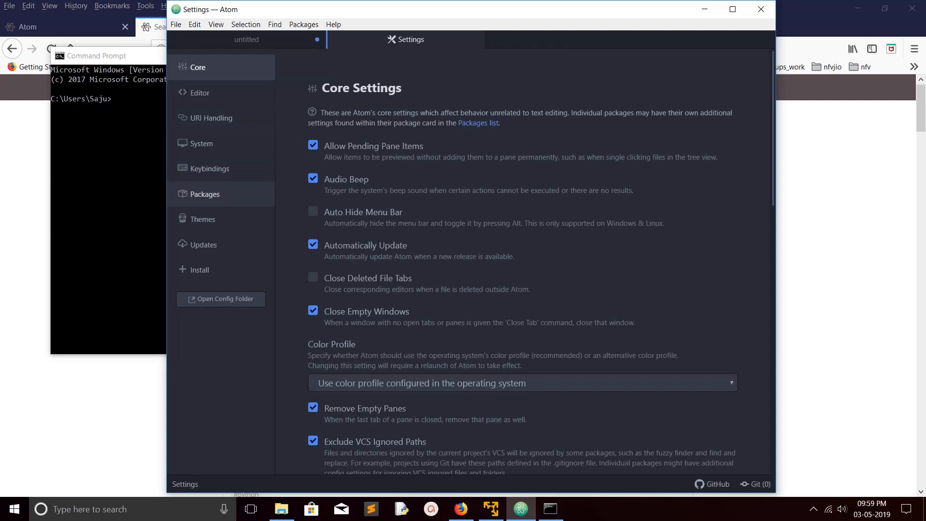
{"action": "left_click", "coordinate": [205, 194]}
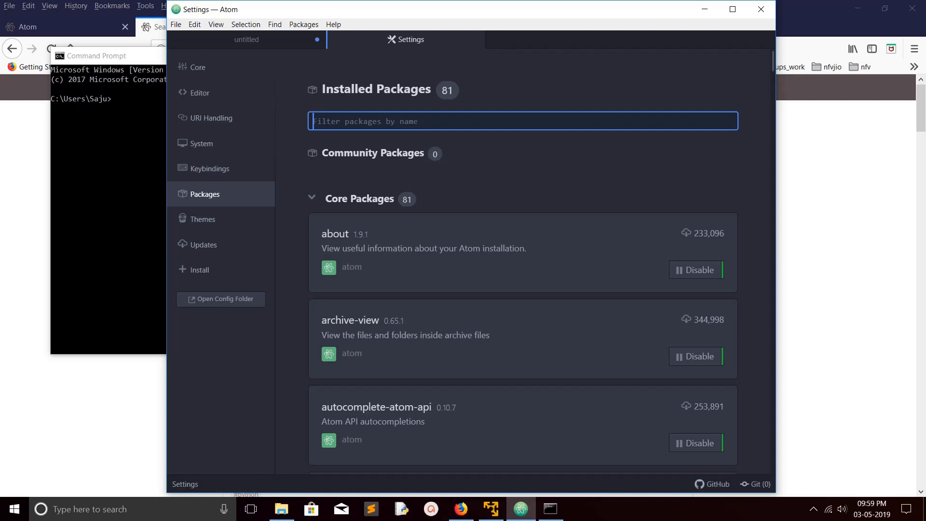
{"action": "type", "text": "auto"}
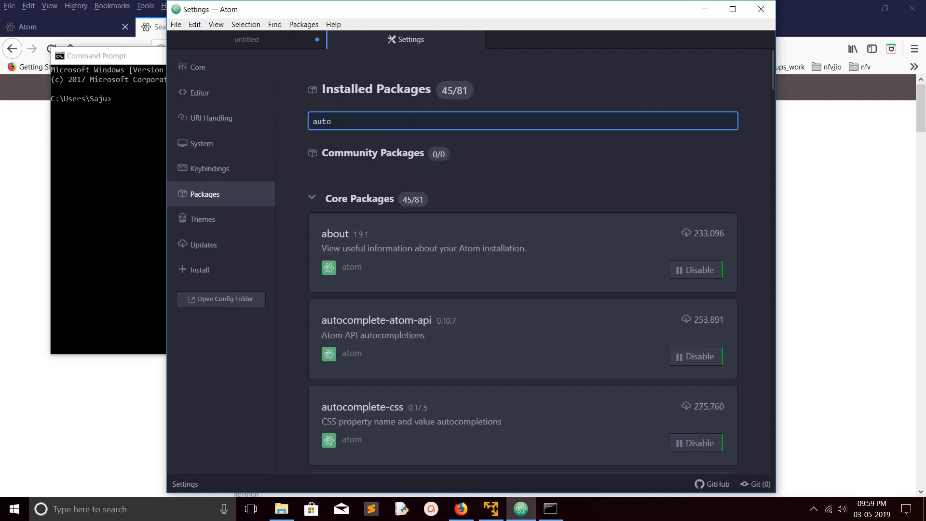
{"action": "type", "text": "comp"}
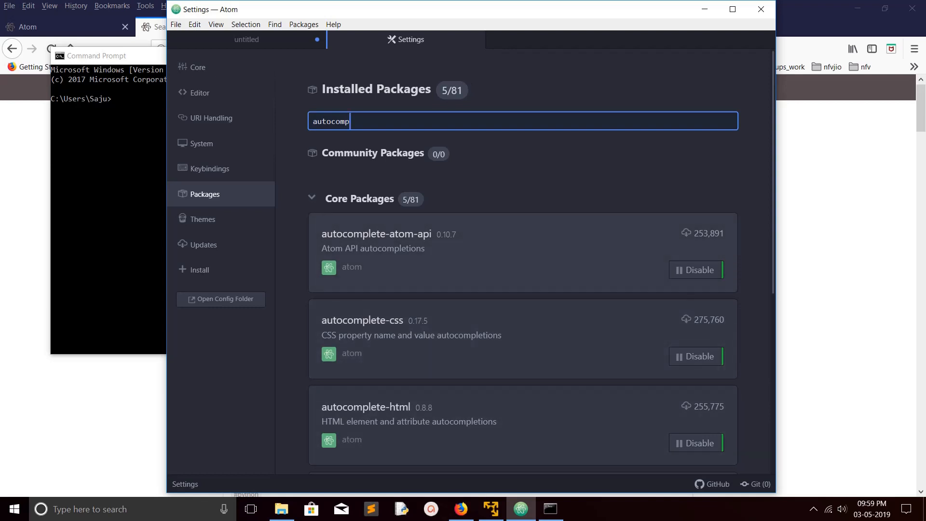
{"action": "scroll", "scroll_direction": "down", "scroll_amount": 3}
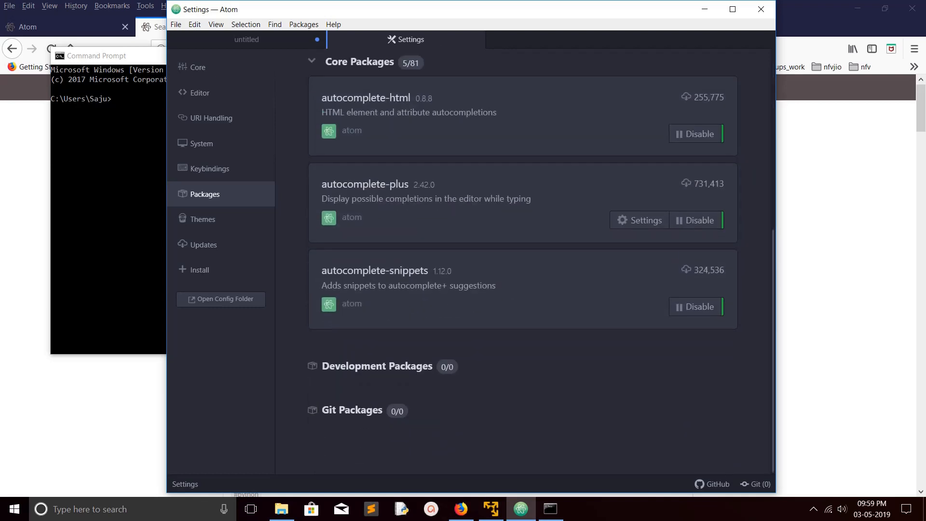
{"action": "scroll", "scroll_direction": "up", "scroll_amount": 3}
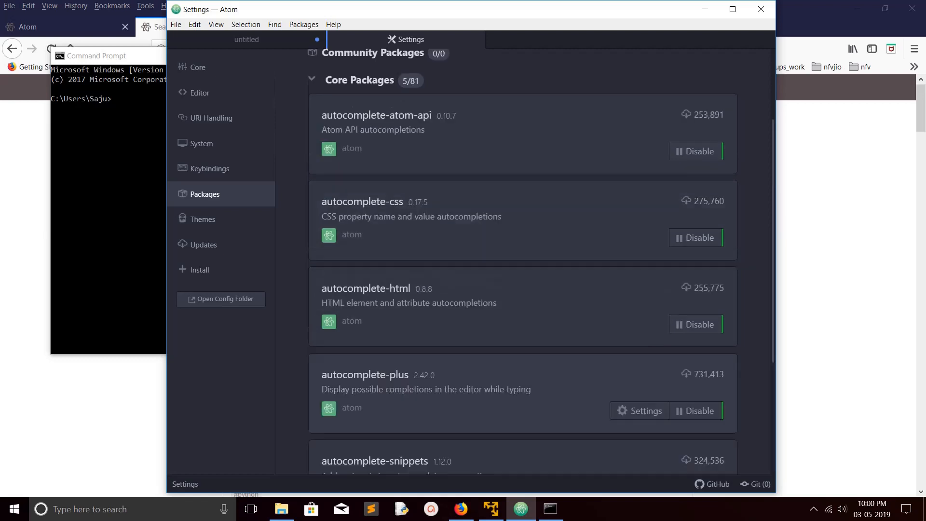
{"action": "scroll", "scroll_direction": "down", "scroll_amount": 3}
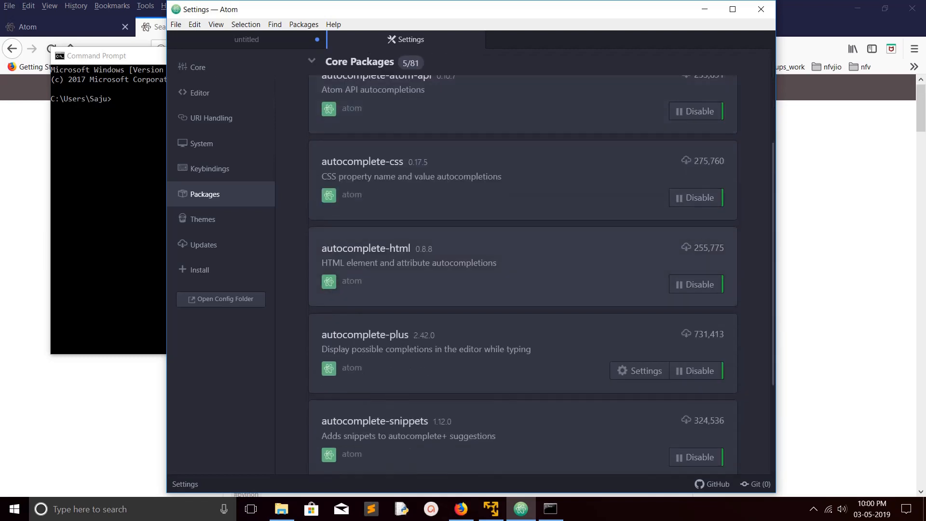
{"action": "type", "text": "autocomp"}
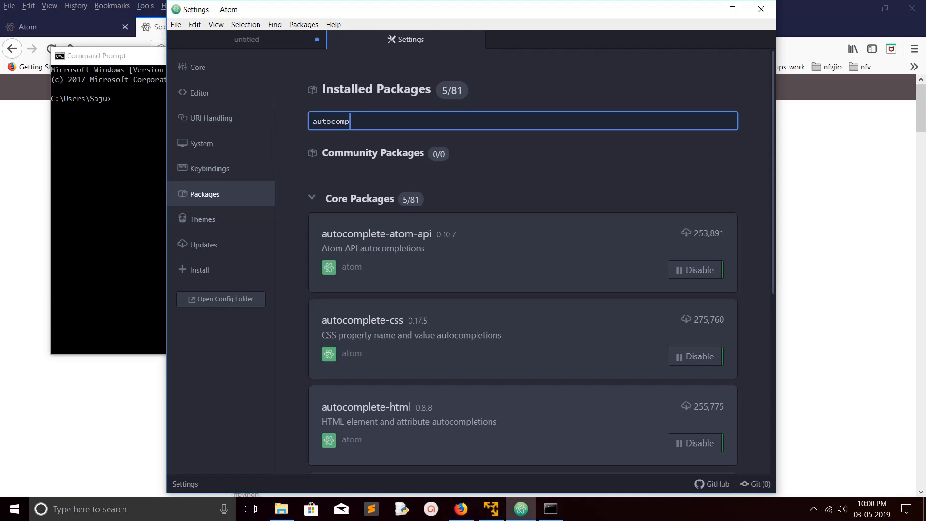
{"action": "left_click", "coordinate": [376, 234]}
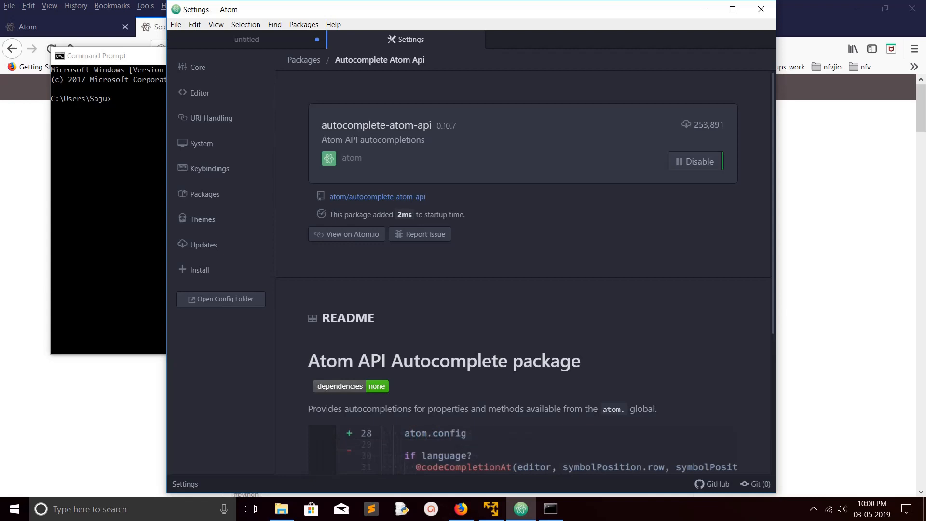
Step: Disable then re-enable autocomplete-atom-api, create an issue for the error, and close it
{"action": "left_click", "coordinate": [696, 160]}
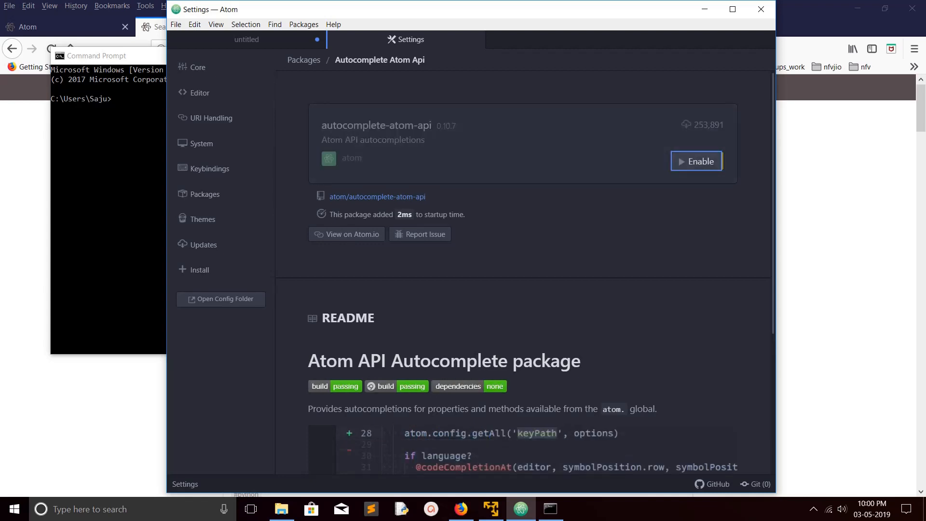
{"action": "left_click", "coordinate": [696, 161]}
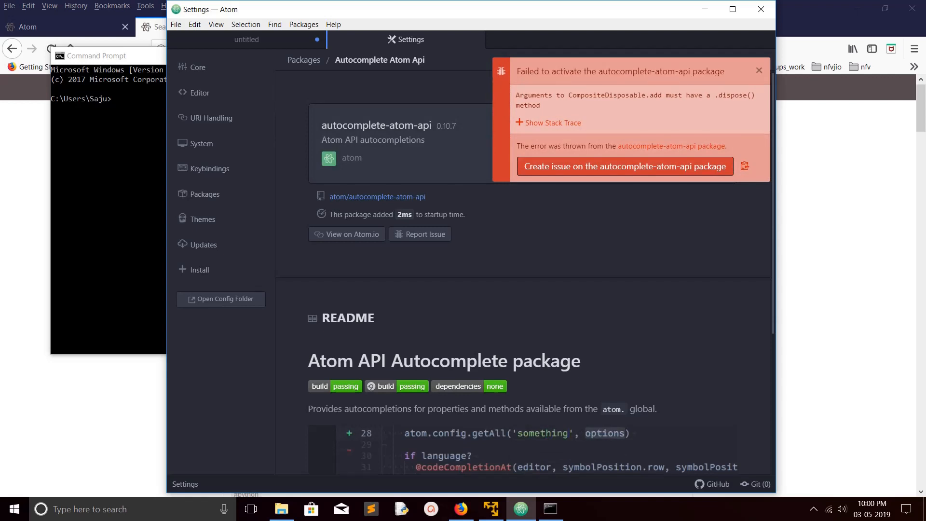
{"action": "left_click", "coordinate": [624, 166]}
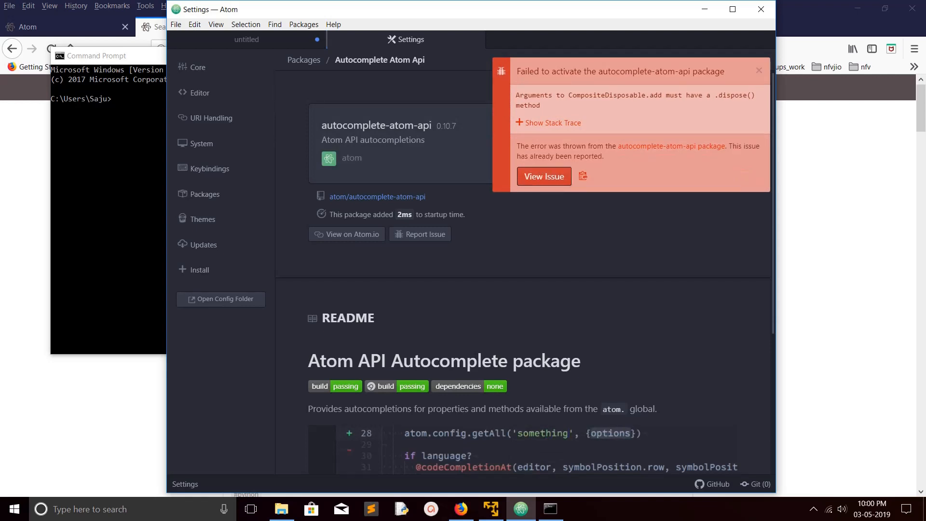
{"action": "left_click", "coordinate": [758, 70]}
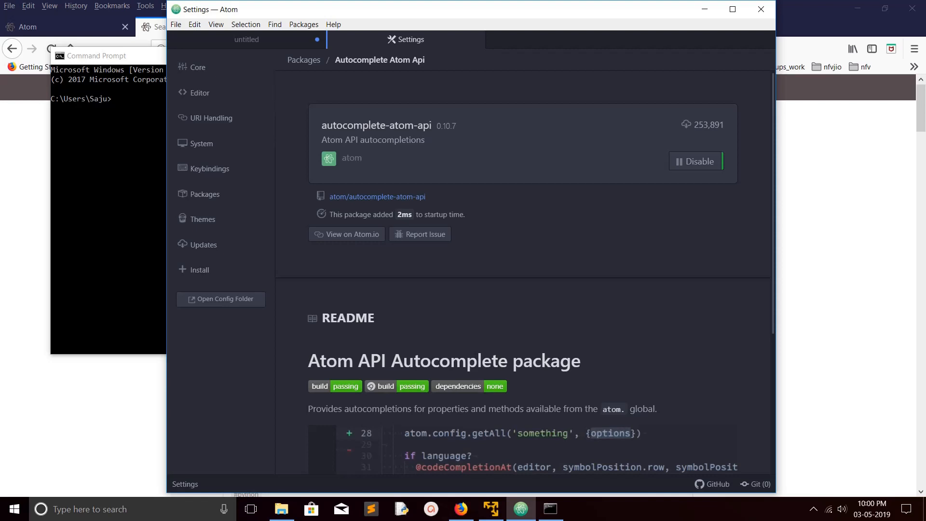
{"action": "left_click", "coordinate": [205, 194]}
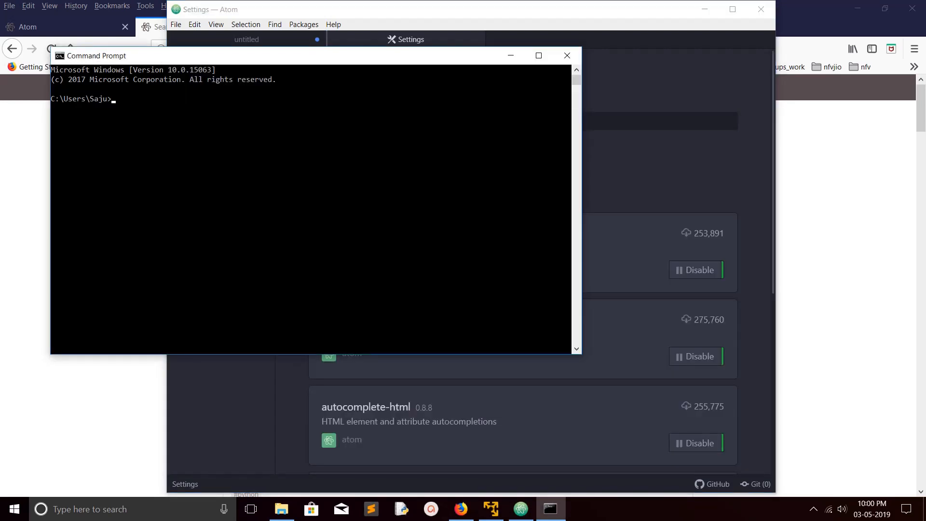
Step: Run apm in Command Prompt to show its usage help
{"action": "type", "text": "apm"}
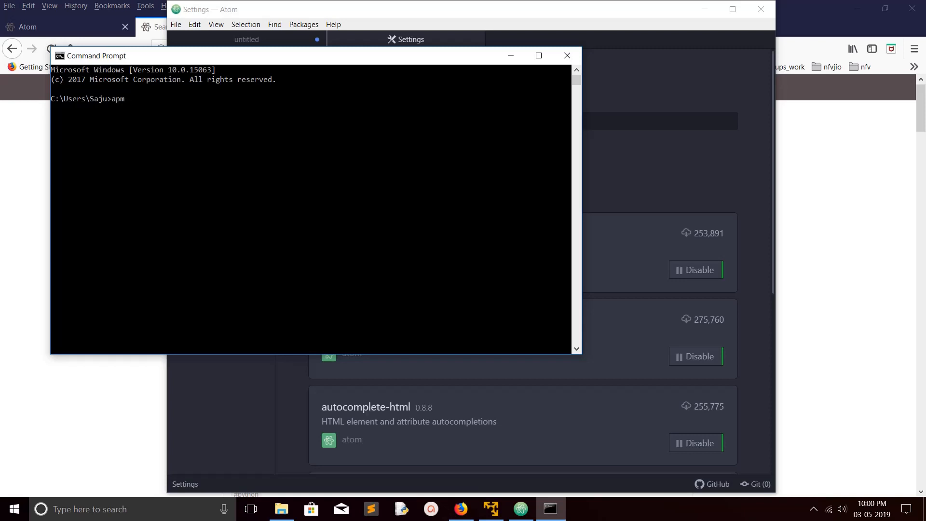
{"action": "key", "text": "Return"}
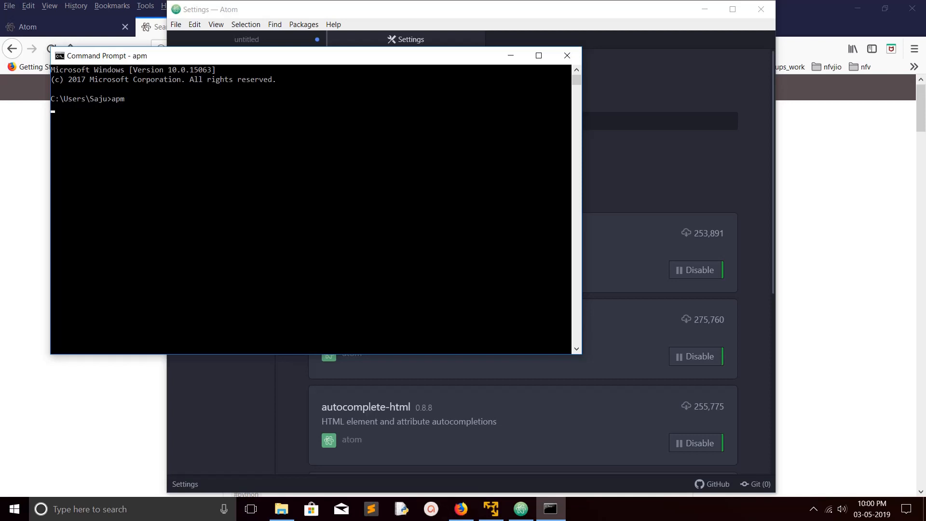
{"action": "key", "text": "Return"}
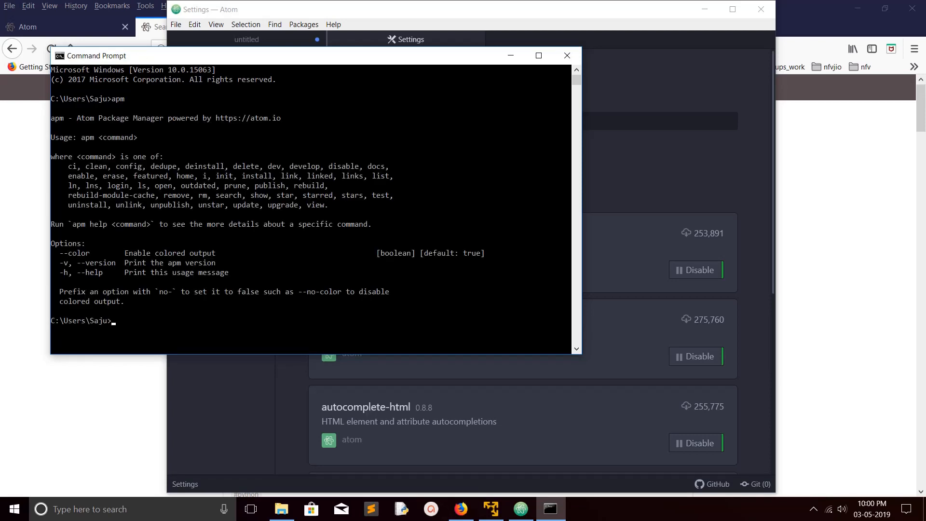
{"action": "key", "text": "Return"}
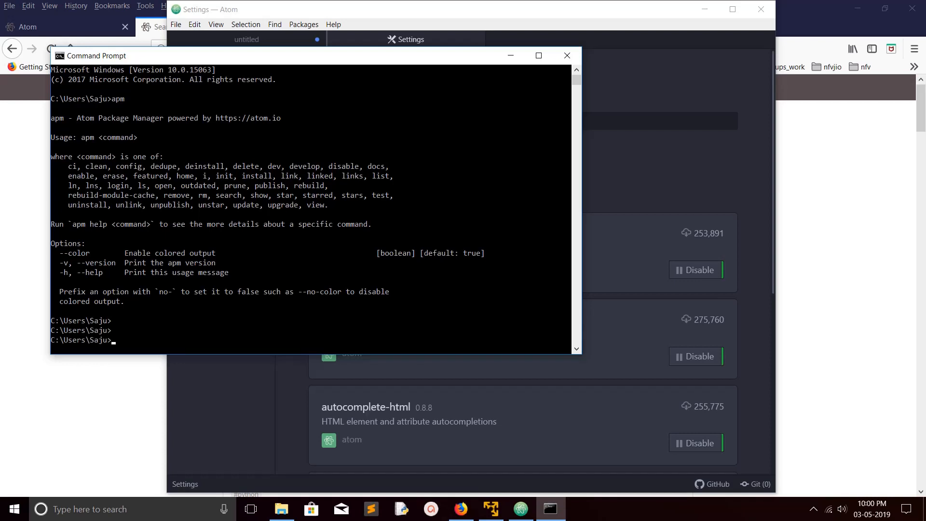
Step: Run 'apm install package_name', which fails with a Not Found error
{"action": "type", "text": "apm install"}
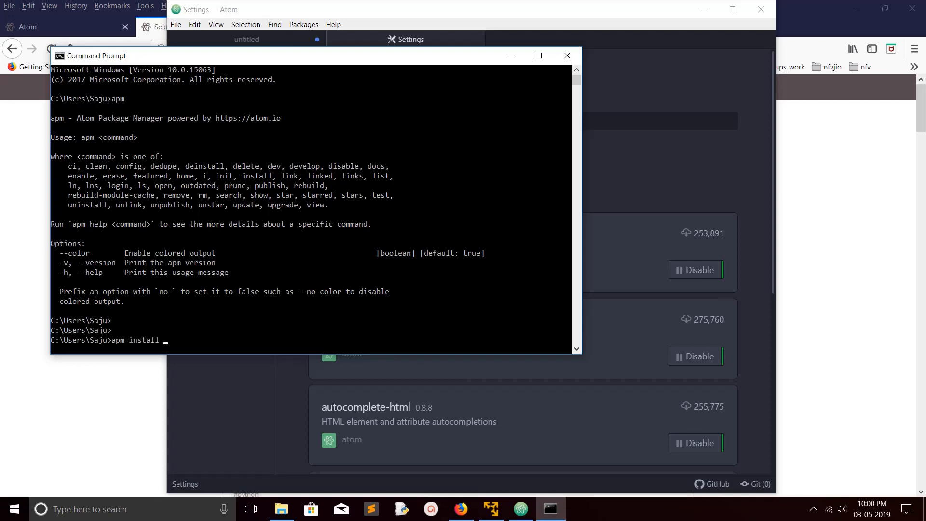
{"action": "type", "text": "pack"}
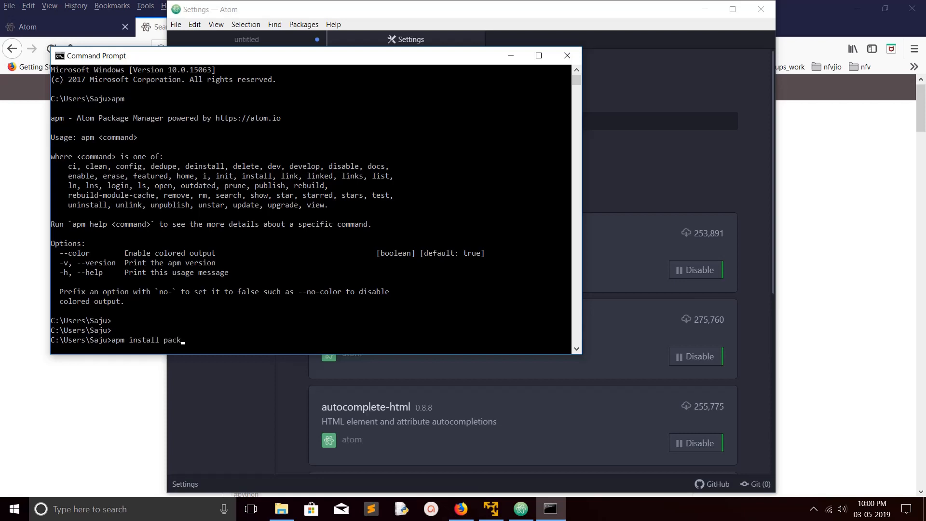
{"action": "type", "text": "age"}
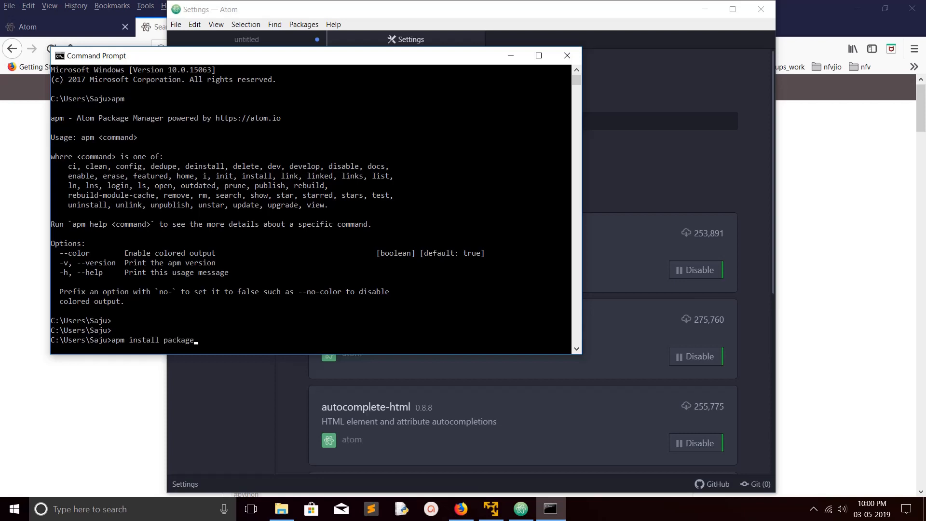
{"action": "type", "text": "_name"}
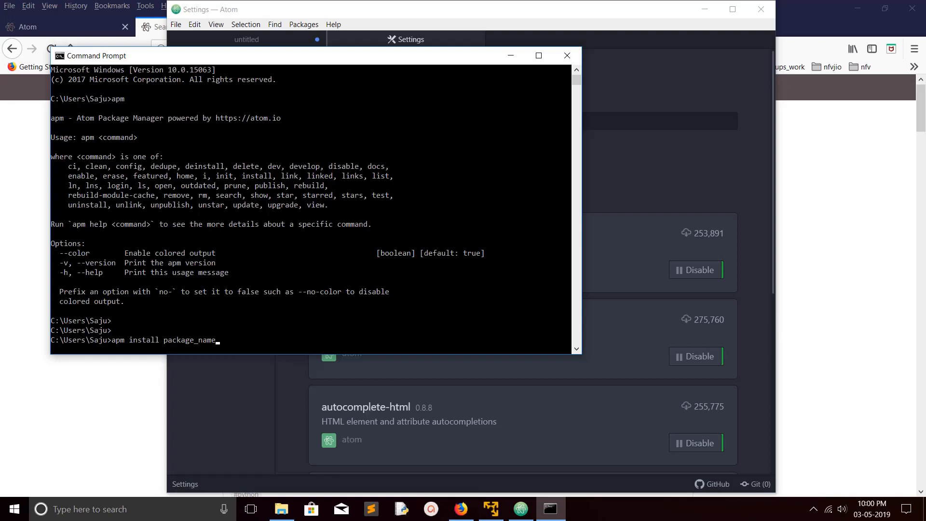
{"action": "key", "text": "Return"}
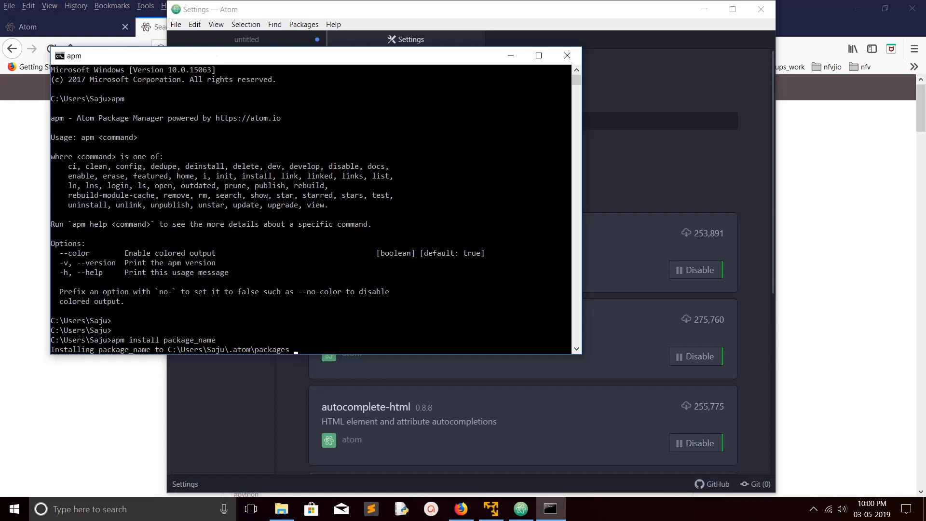
{"action": "key", "text": "Return"}
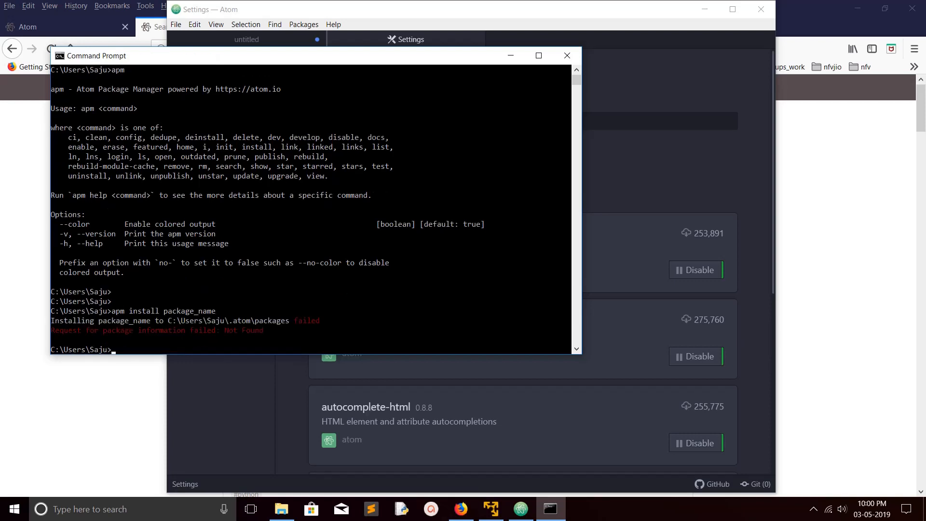